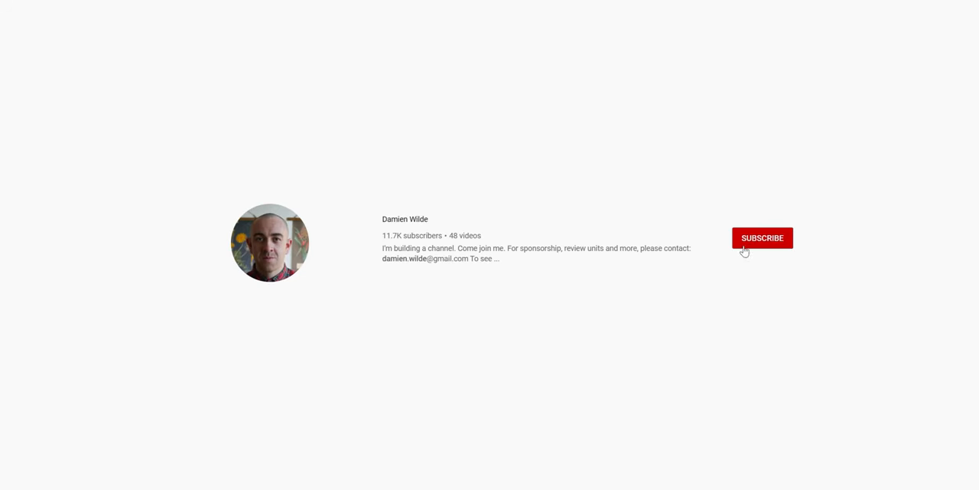
Subscribe to the YouTube channel and turn on its bell notifications
{"action": "left_click", "coordinate": [762, 238]}
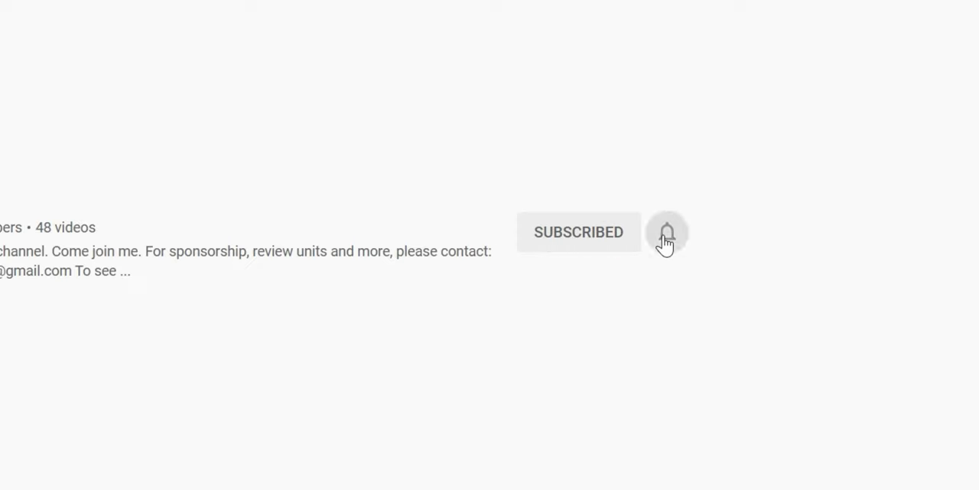
{"action": "left_click", "coordinate": [666, 232]}
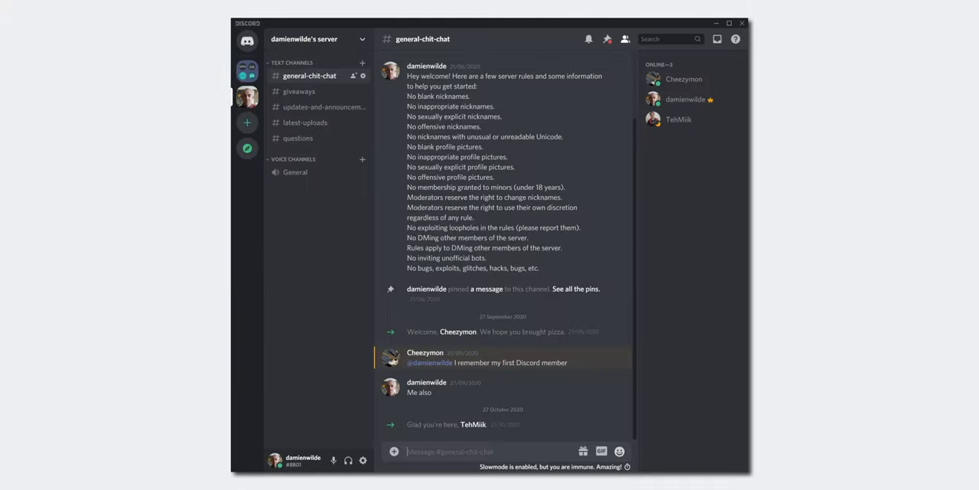
Type 'Come and join the Discord!' into the general-chit-chat message box without sending
{"action": "type", "text": "Come and"}
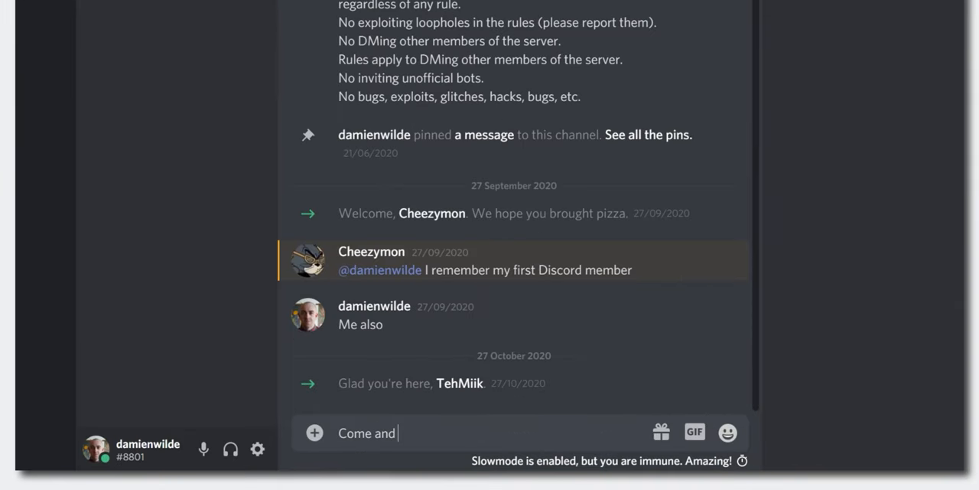
{"action": "type", "text": "join t"}
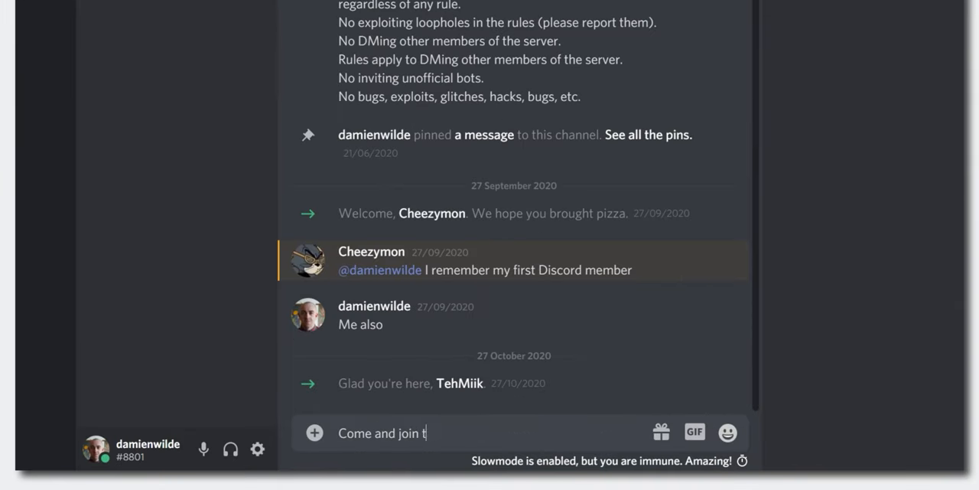
{"action": "type", "text": "he Discord!"}
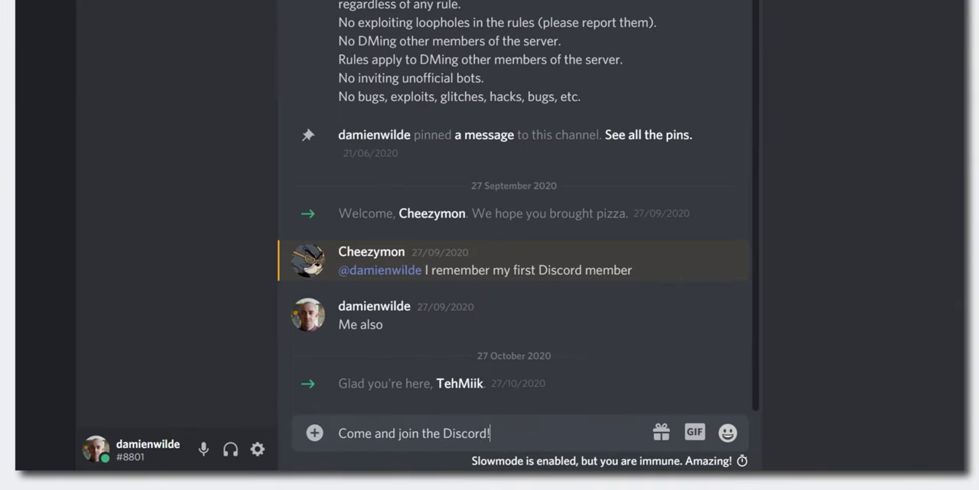